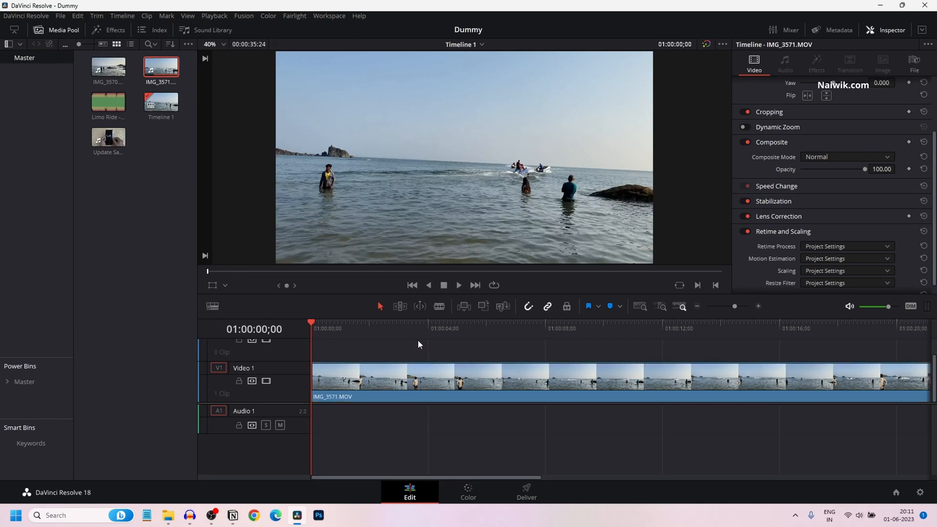
Step: Move the playhead to about 5 s and enable Retime Controls on IMG_3571.MOV
left_click(454, 323)
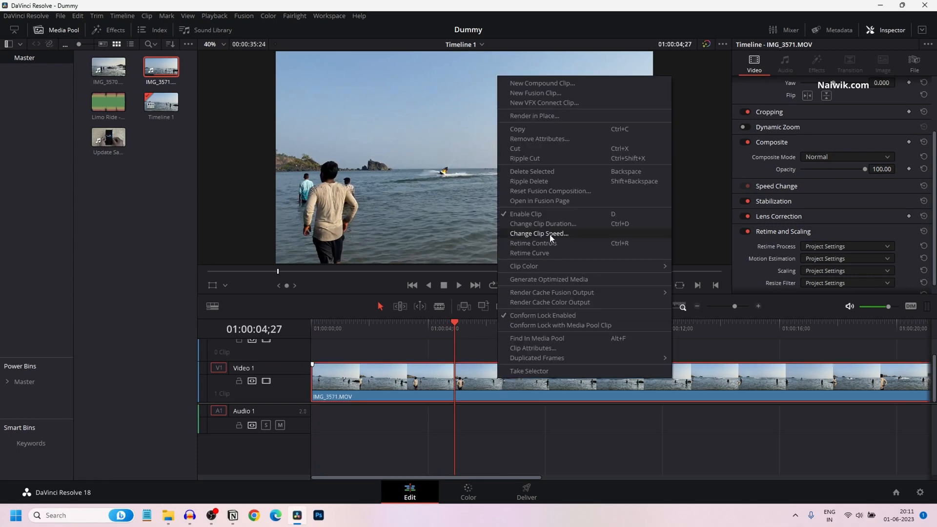
left_click(538, 234)
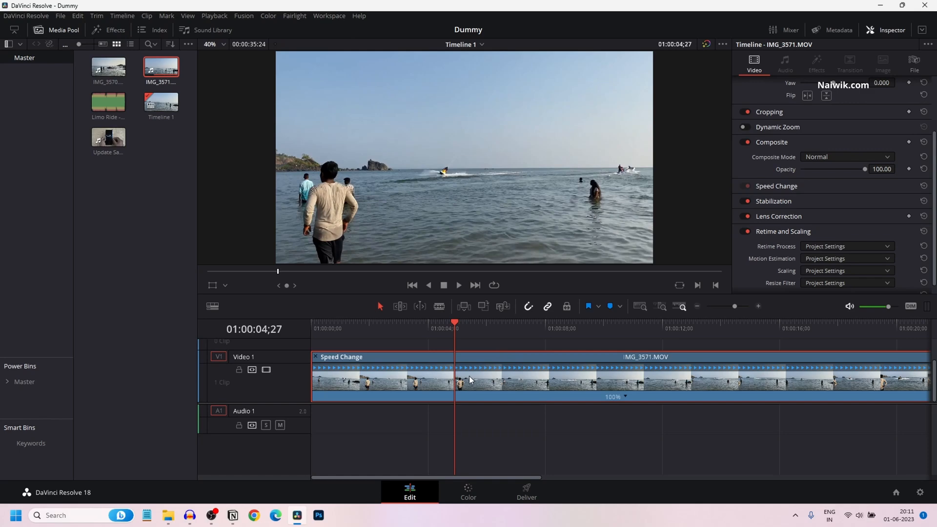
mouse_move(507, 357)
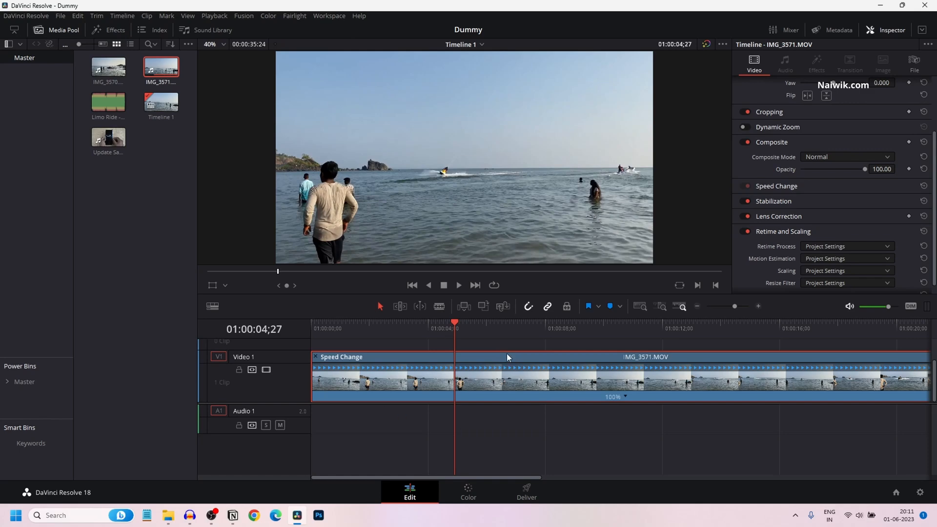
mouse_move(450, 385)
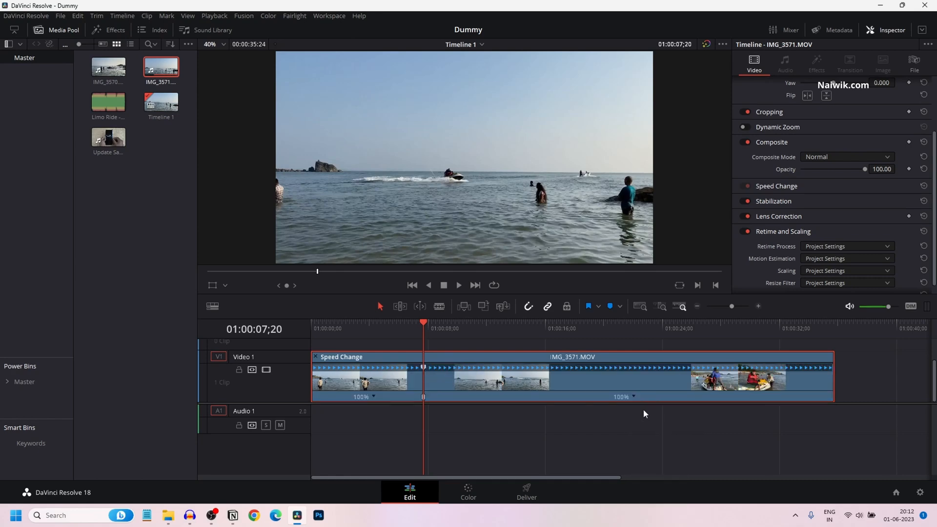
Step: Add a second speed point at about 23 seconds on the IMG_3571 clip
left_click(660, 328)
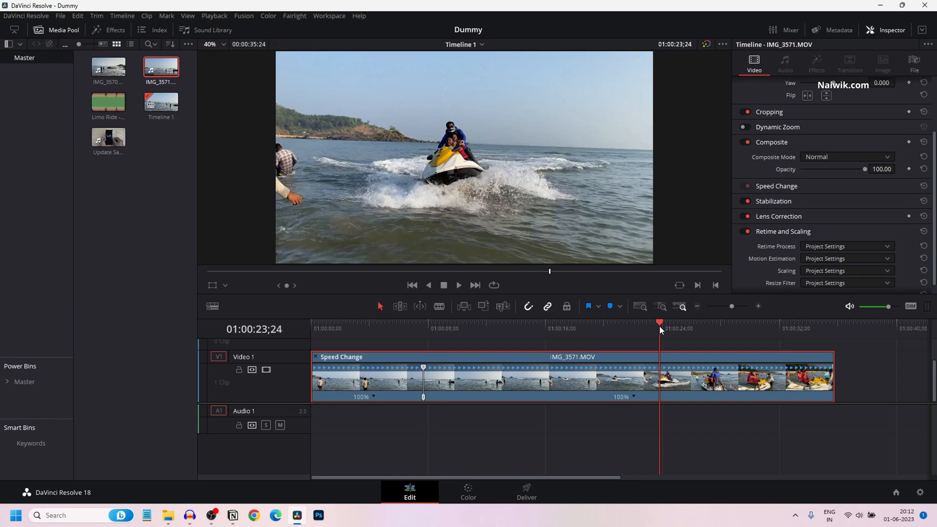
mouse_move(650, 393)
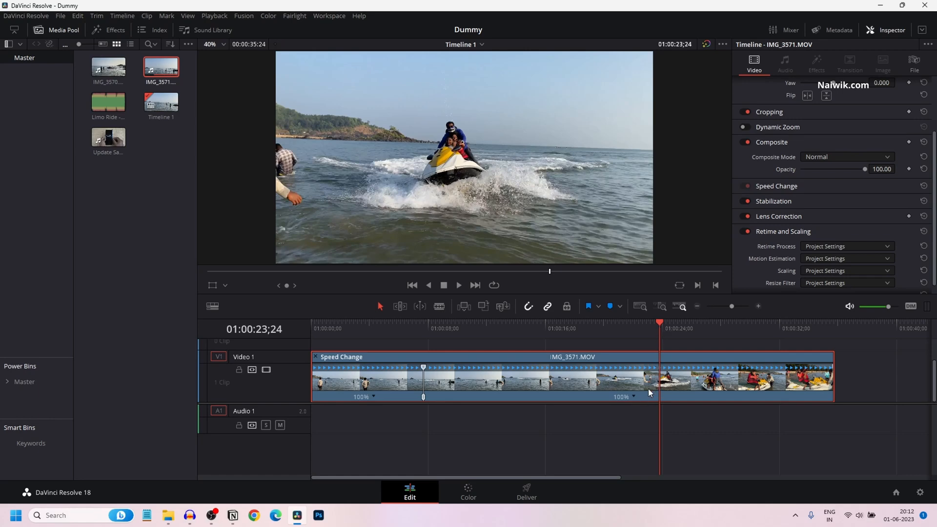
right_click(623, 397)
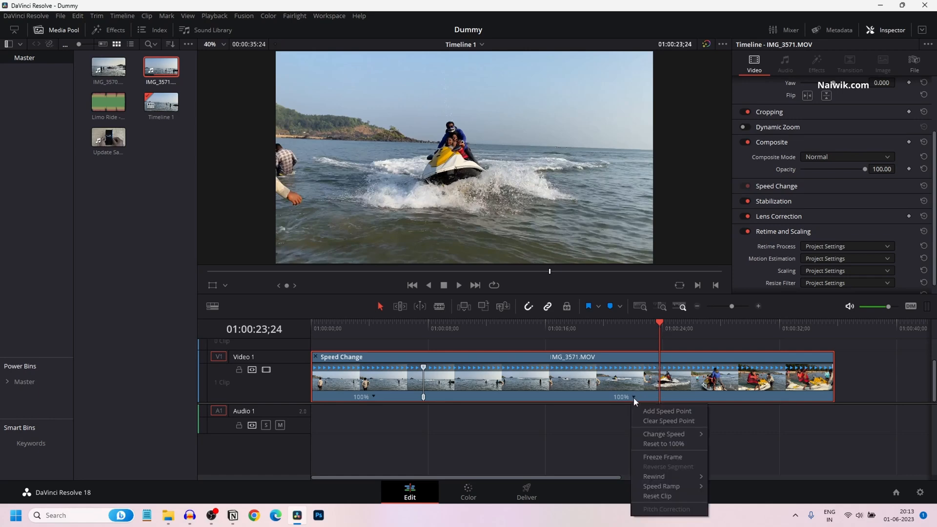
left_click(666, 410)
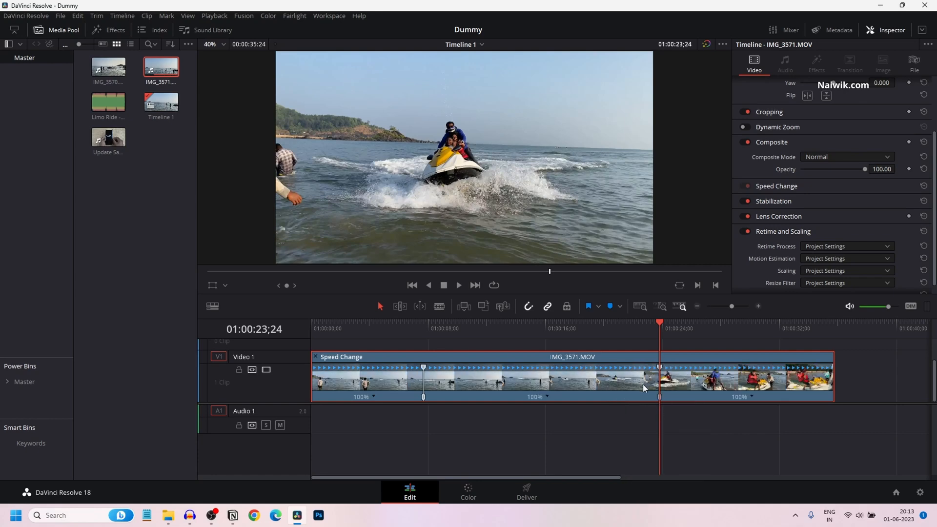
Step: Move the playhead into the middle section and bring up its speed options
left_click(482, 328)
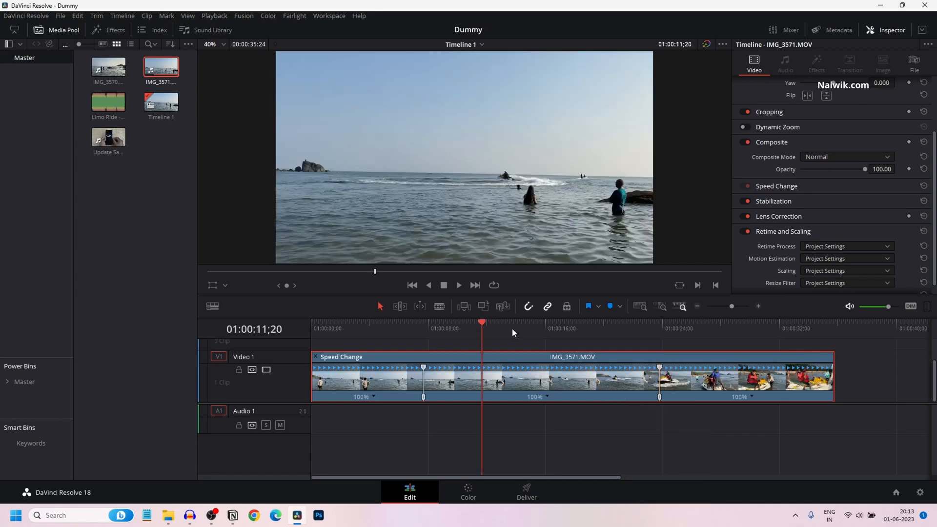
left_click(519, 328)
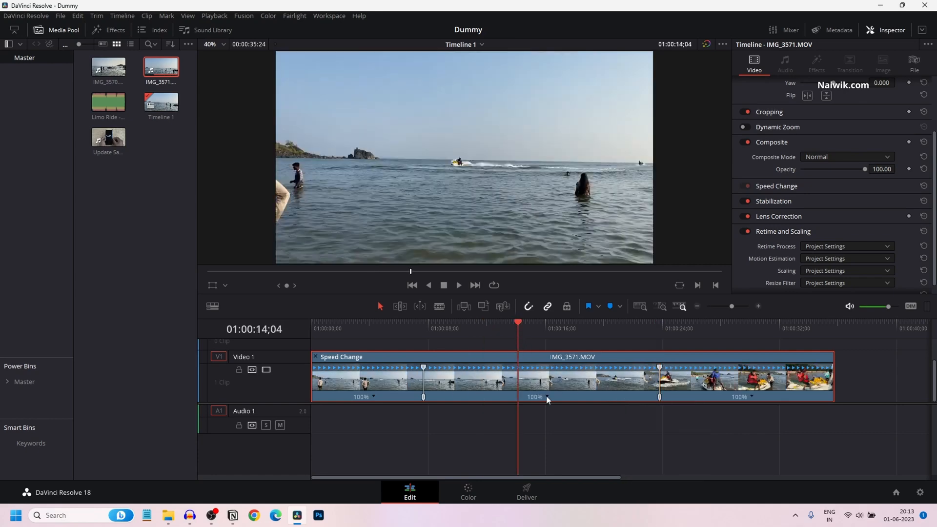
right_click(532, 396)
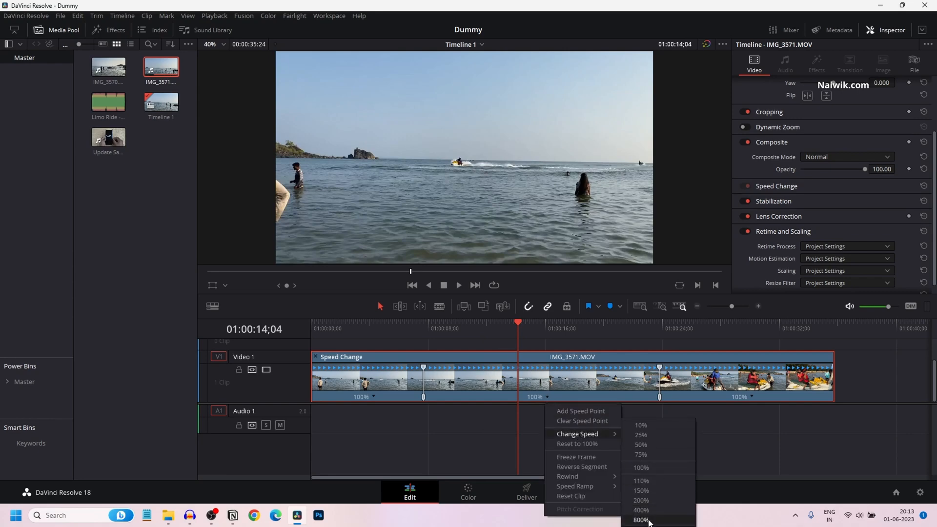
mouse_move(642, 481)
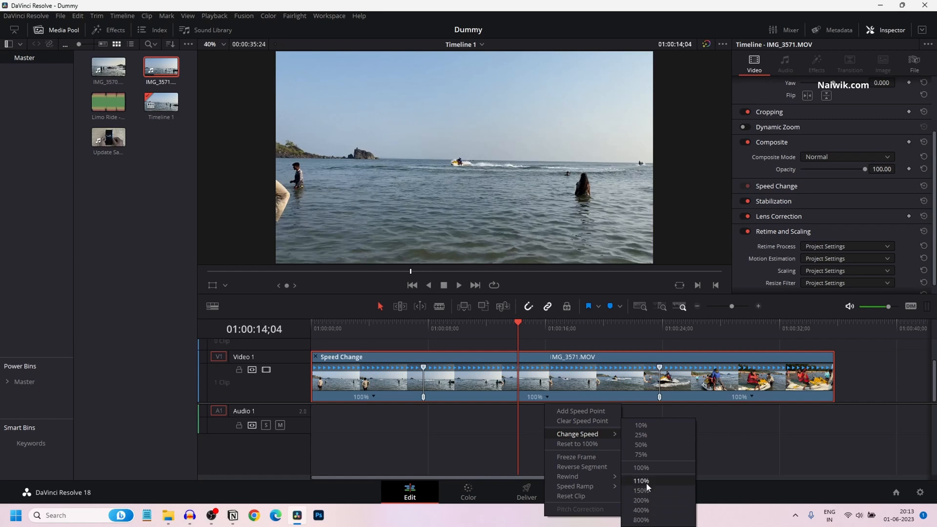
mouse_move(641, 510)
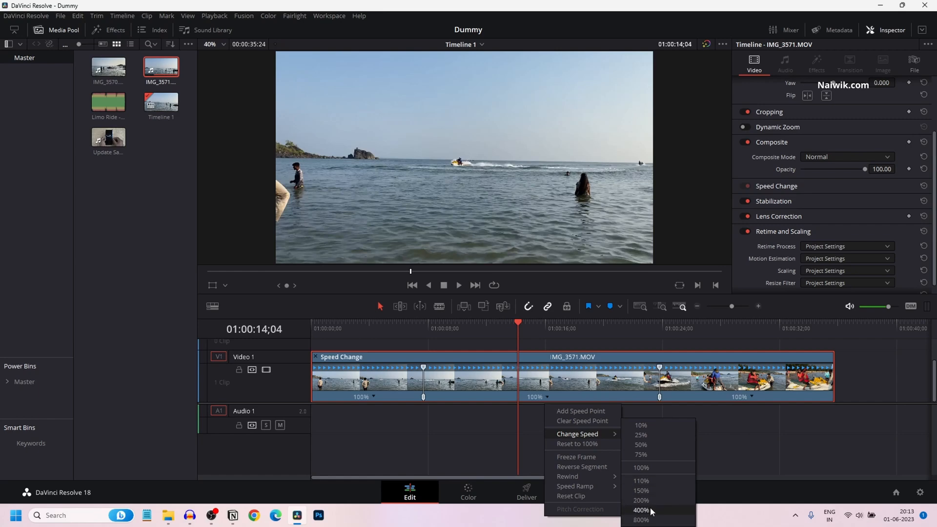
Step: Change the middle section's speed to a high percentage, about 800%
left_click(641, 511)
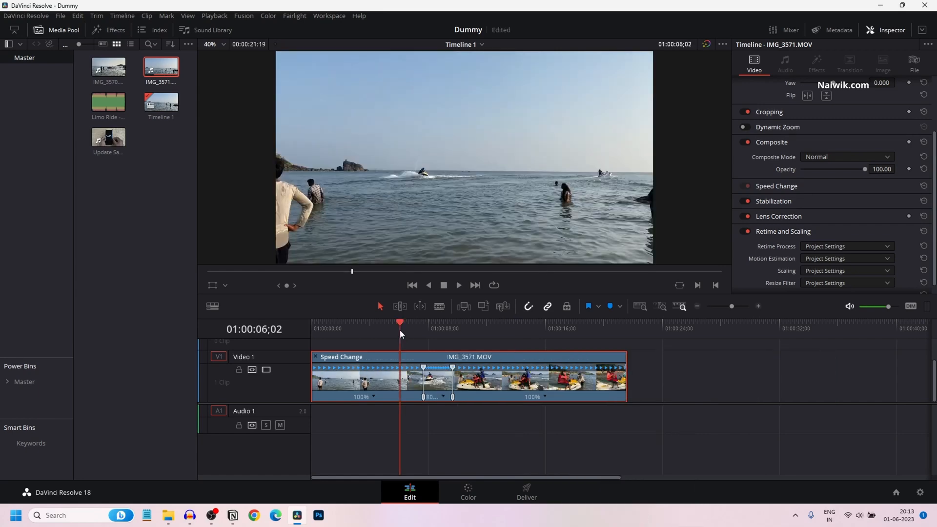
Step: Play and pause the retimed clip in the viewer to check the 520% middle section
left_click(458, 285)
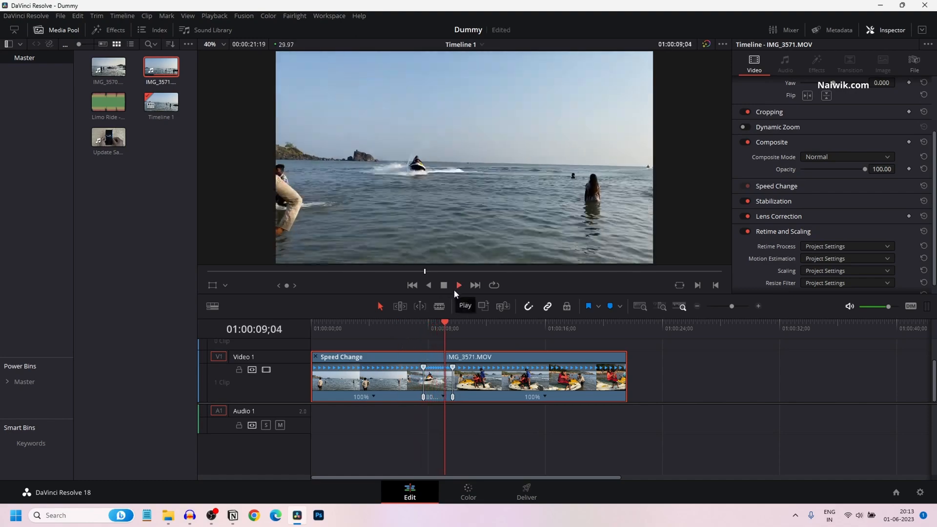
left_click(458, 285)
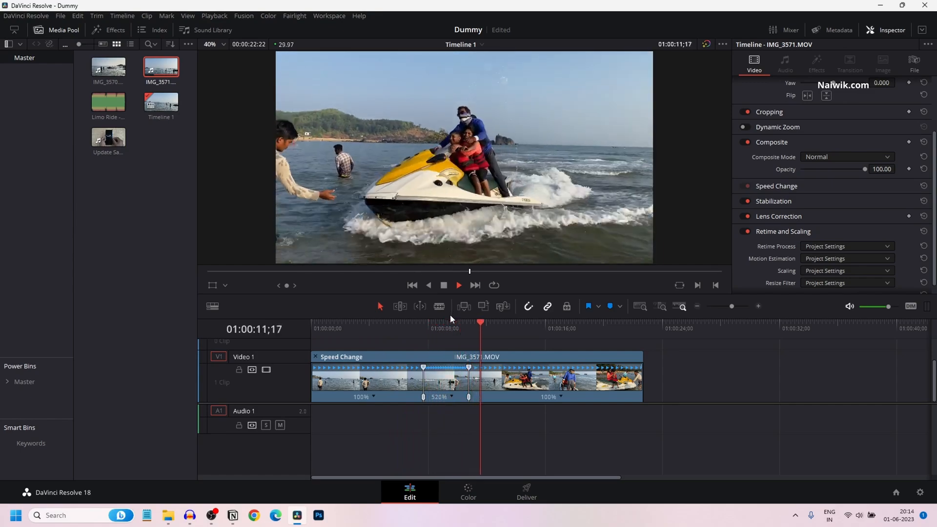
left_click(458, 284)
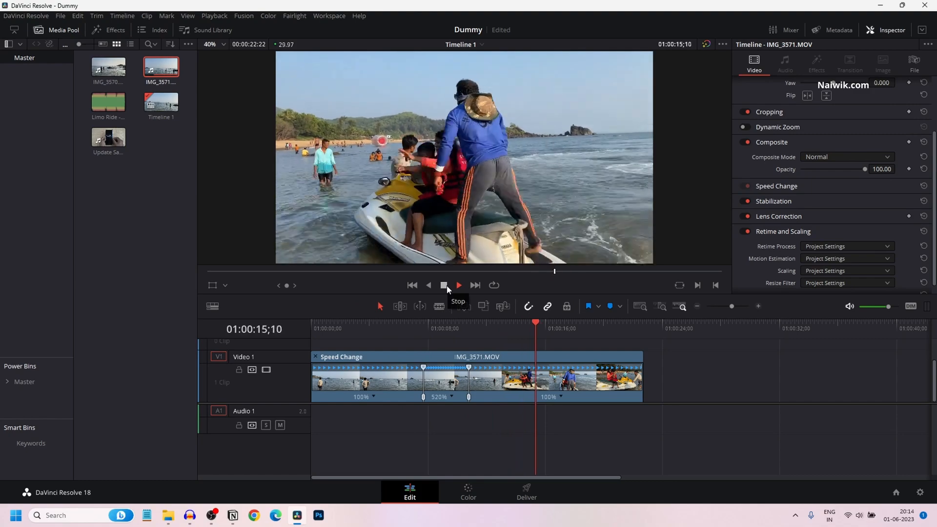
left_click(457, 285)
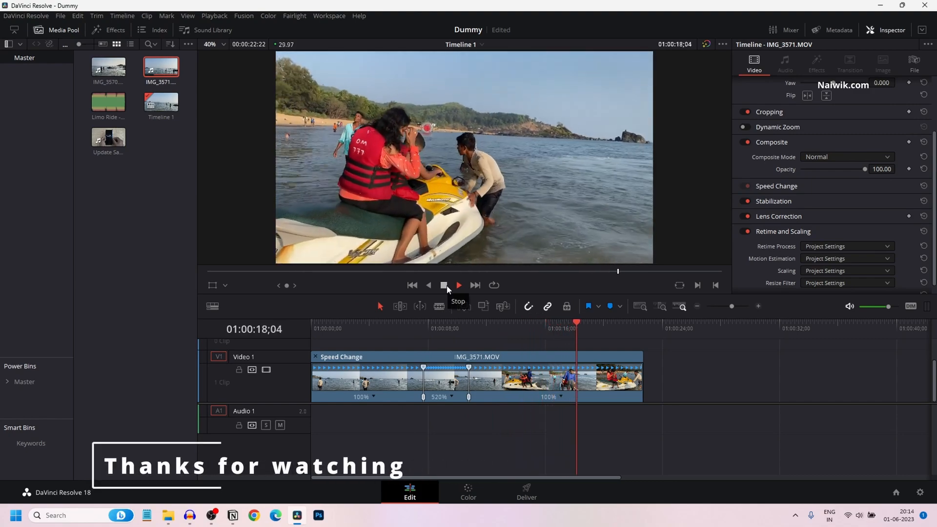
left_click(458, 285)
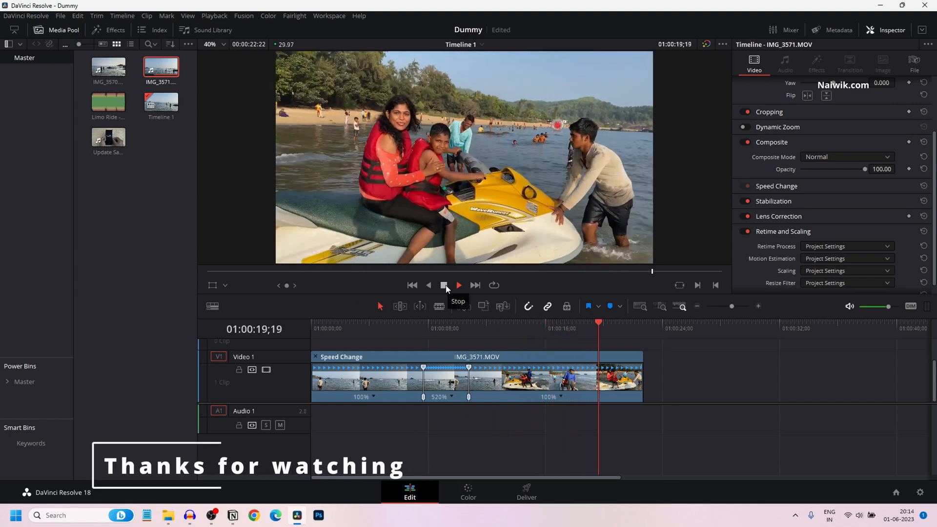